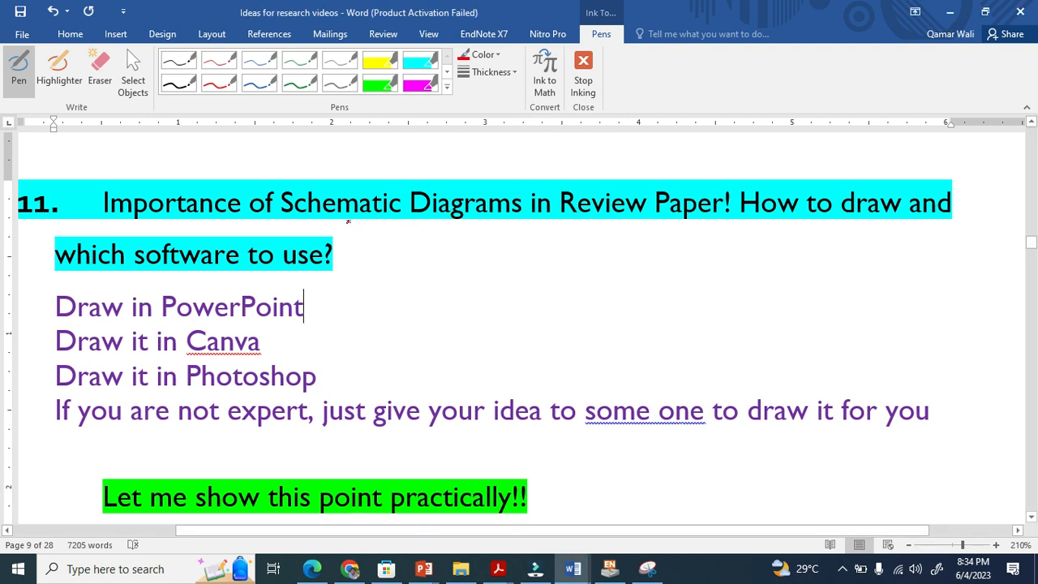
- Draw a red wavy underline beneath 'Schematic Diagrams in Review Paper' in the heading
drag(348, 224, 684, 233)
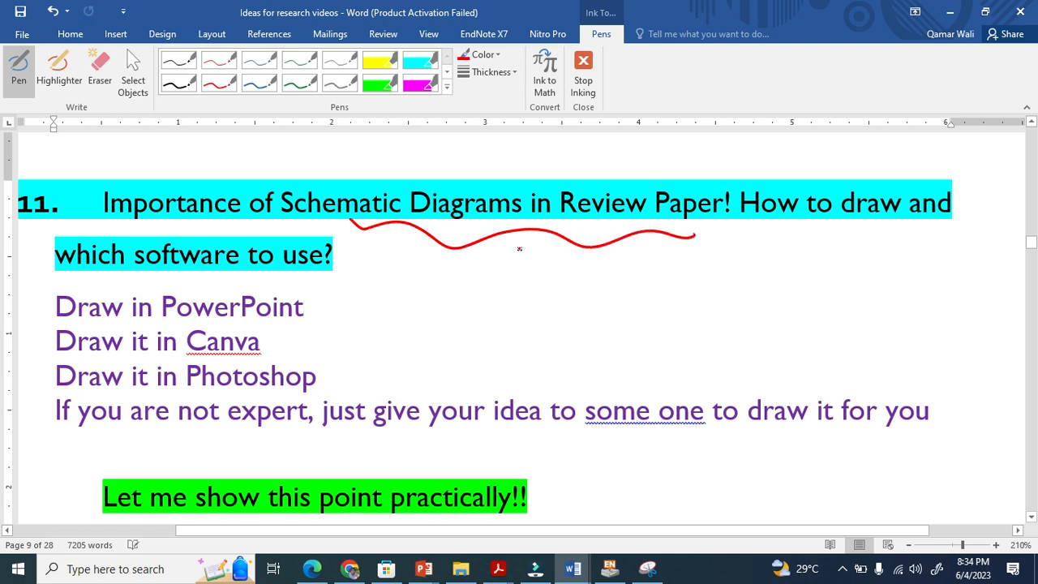
click(301, 307)
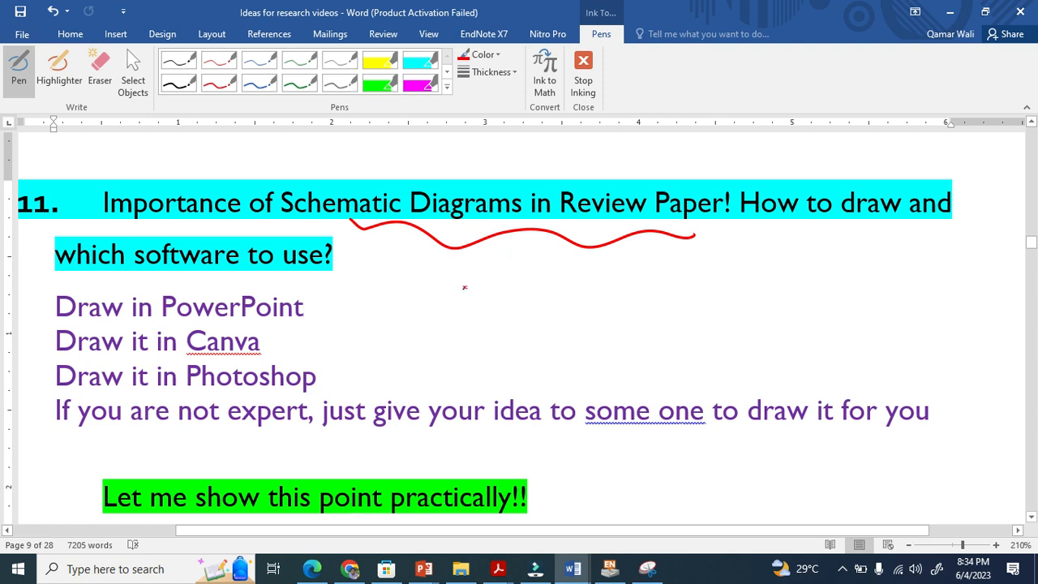
click(305, 307)
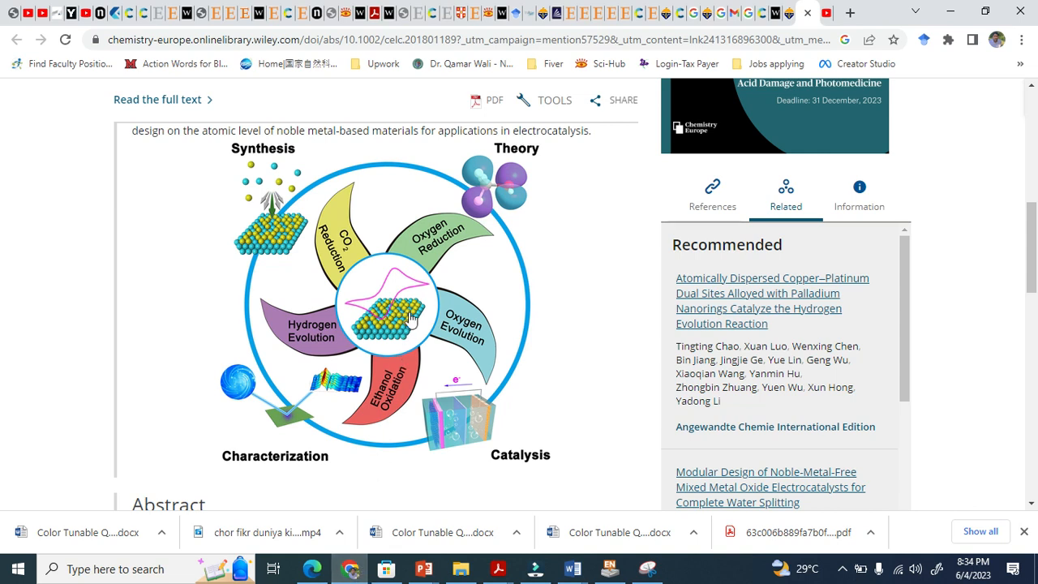
mouse_move(308, 295)
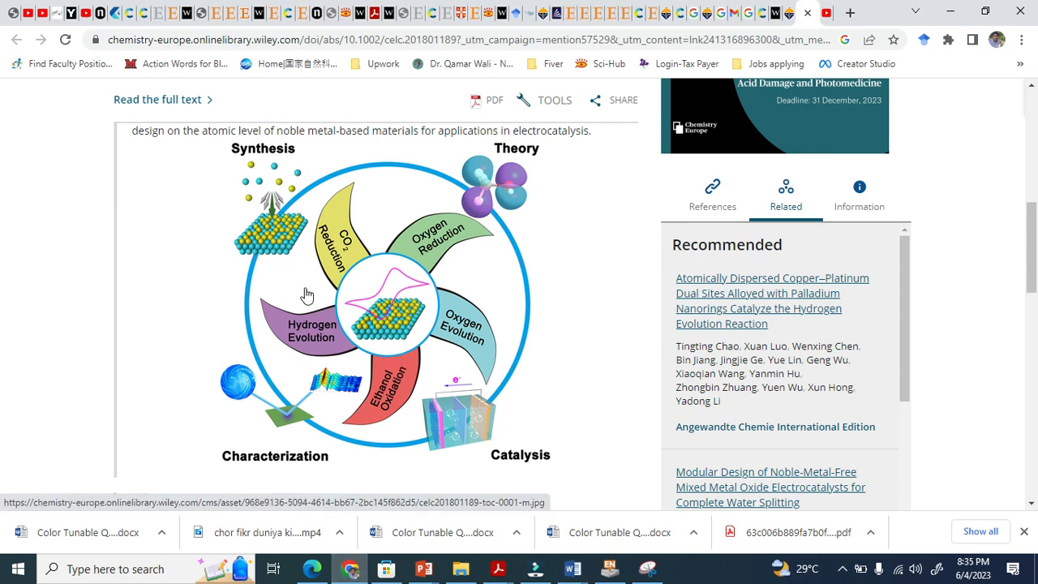
mouse_move(412, 454)
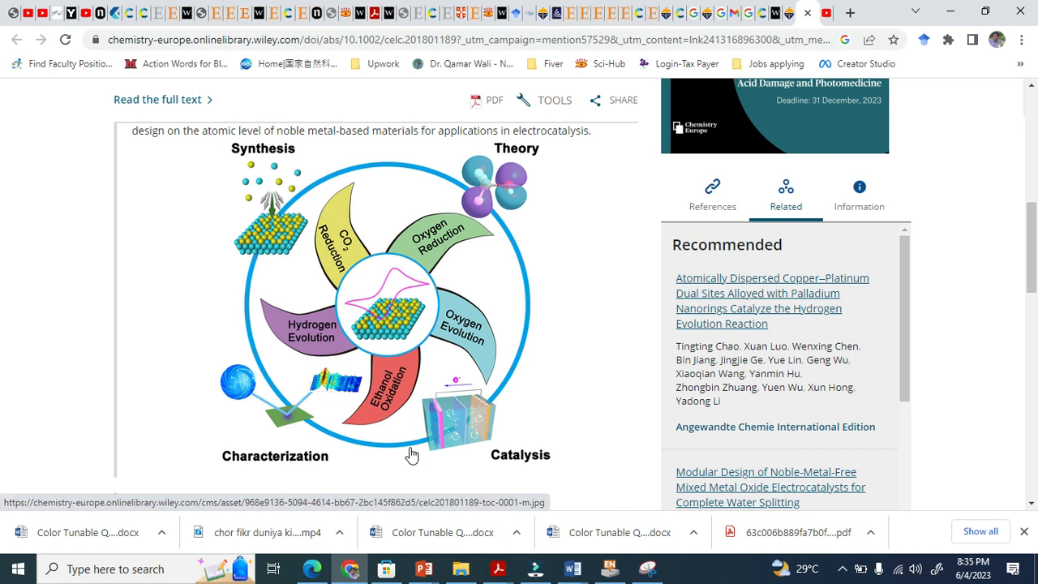
mouse_move(470, 159)
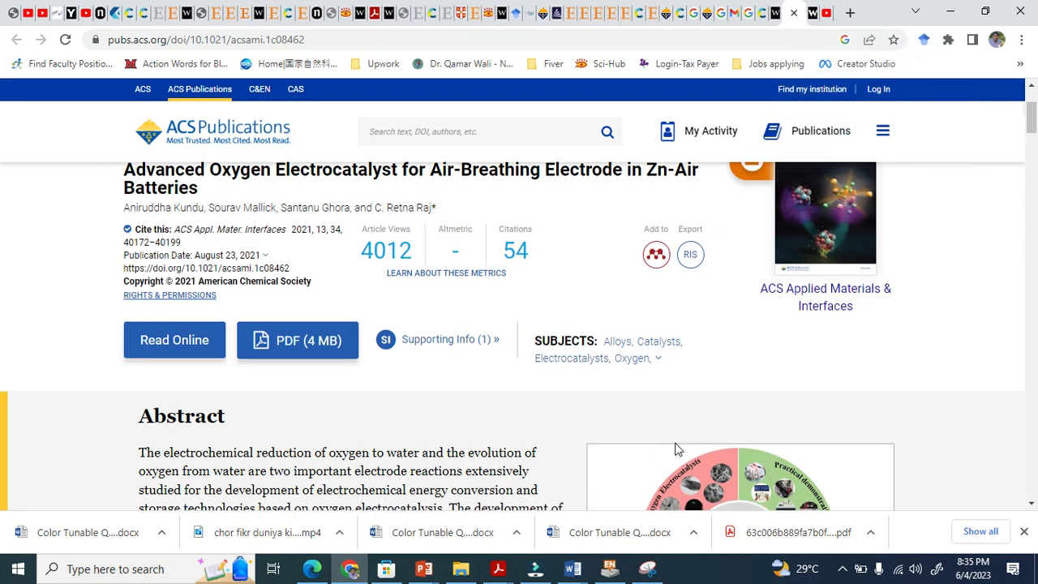
scroll(down, 3)
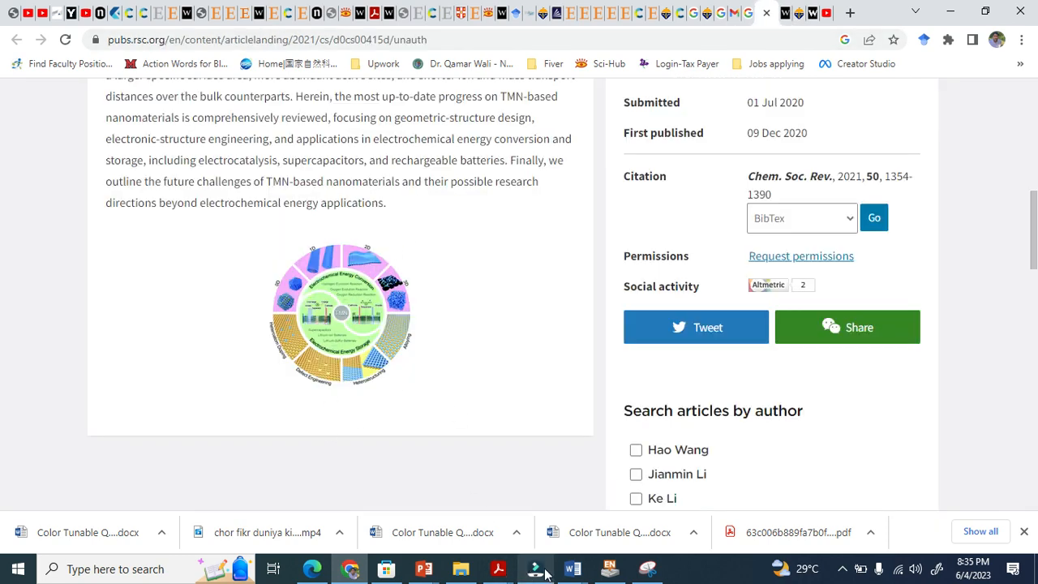
click(573, 568)
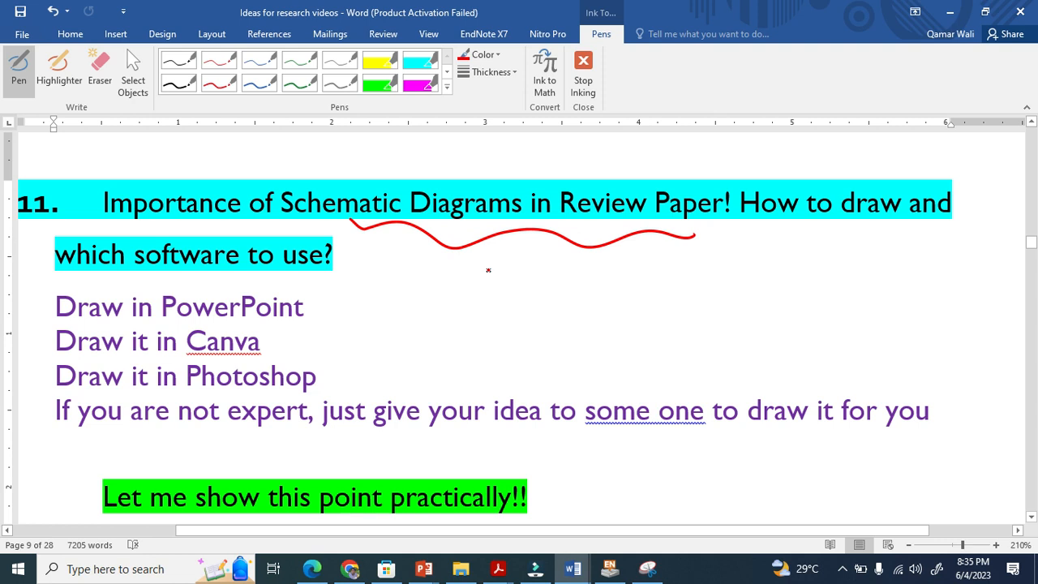
- Tick PowerPoint, Canva and Photoshop in red ink and handwrite '50%', 'Time waste' and 'hire someone'
drag(487, 278, 539, 259)
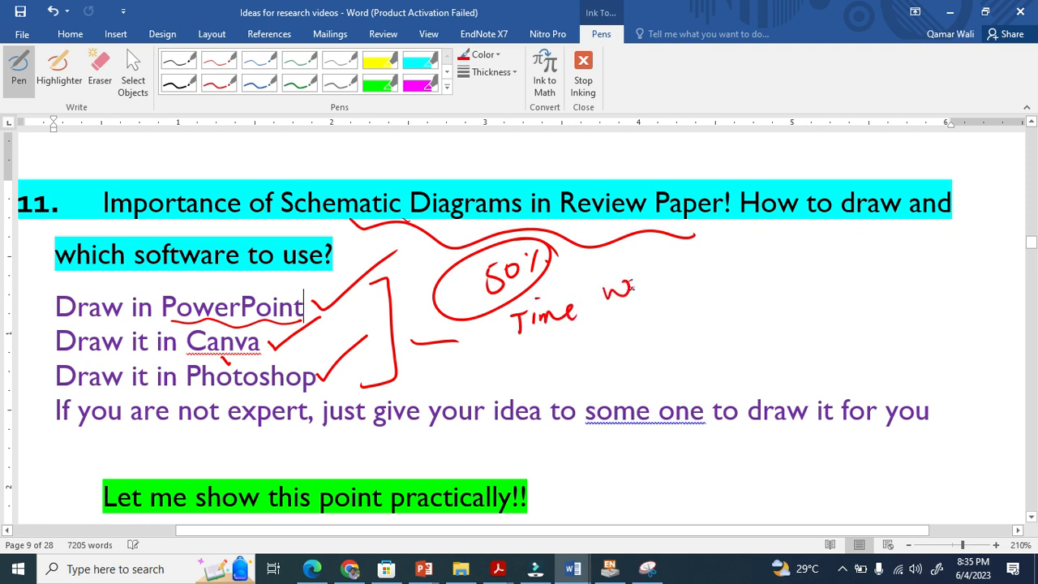
drag(592, 292, 689, 267)
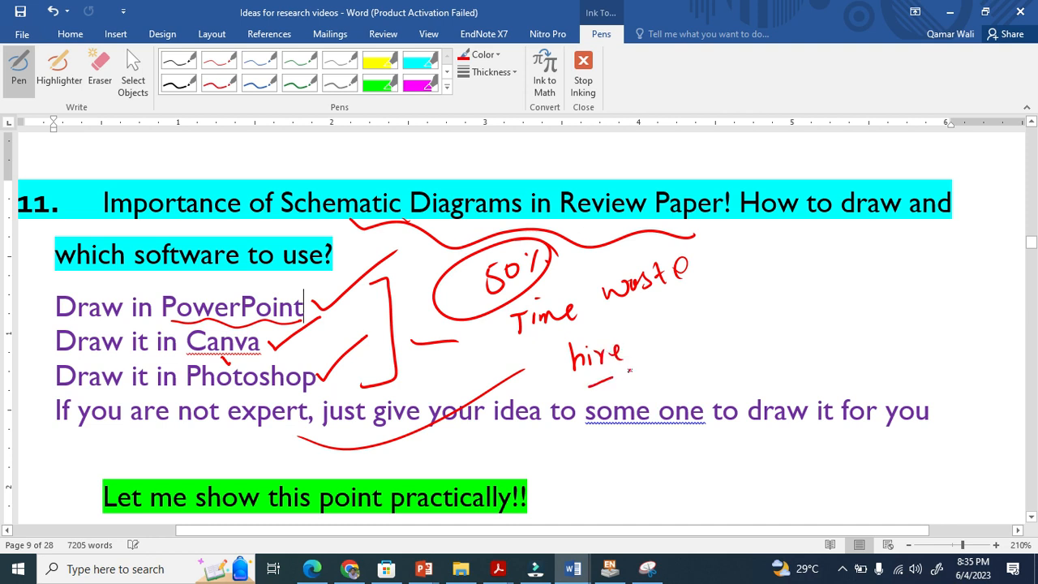
drag(587, 381, 726, 311)
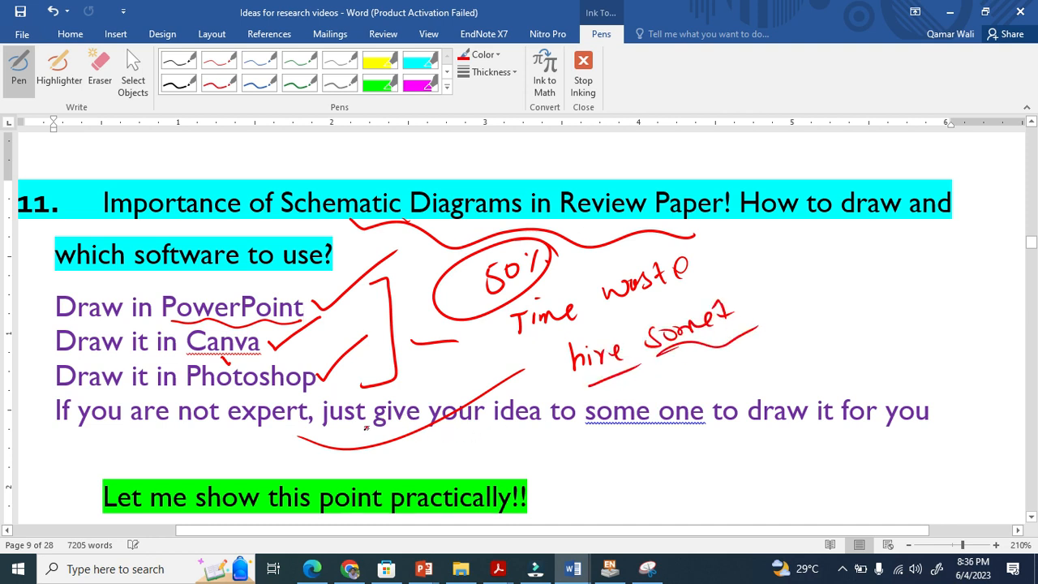
drag(389, 437, 519, 425)
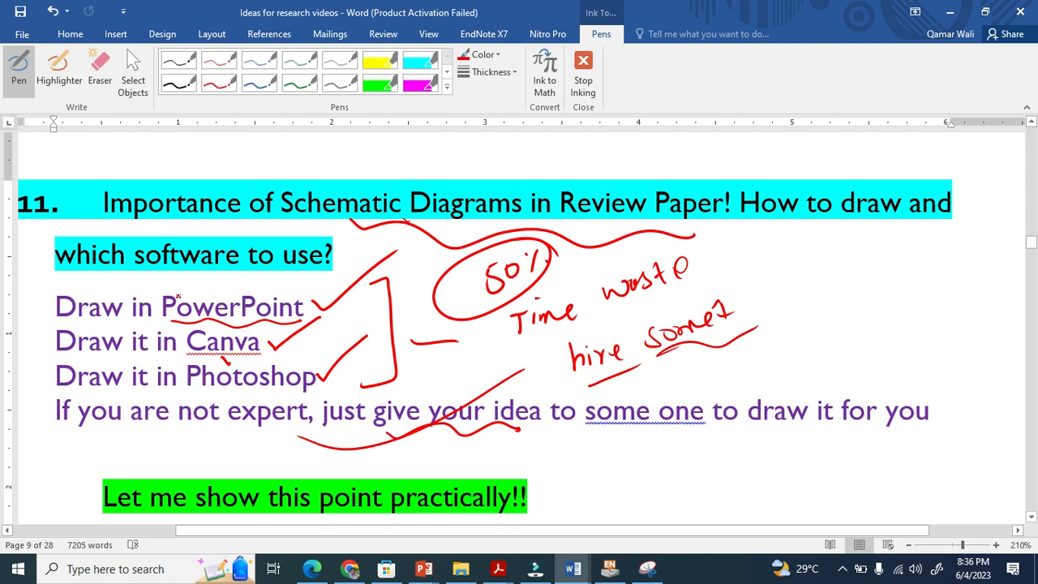
drag(170, 294, 263, 289)
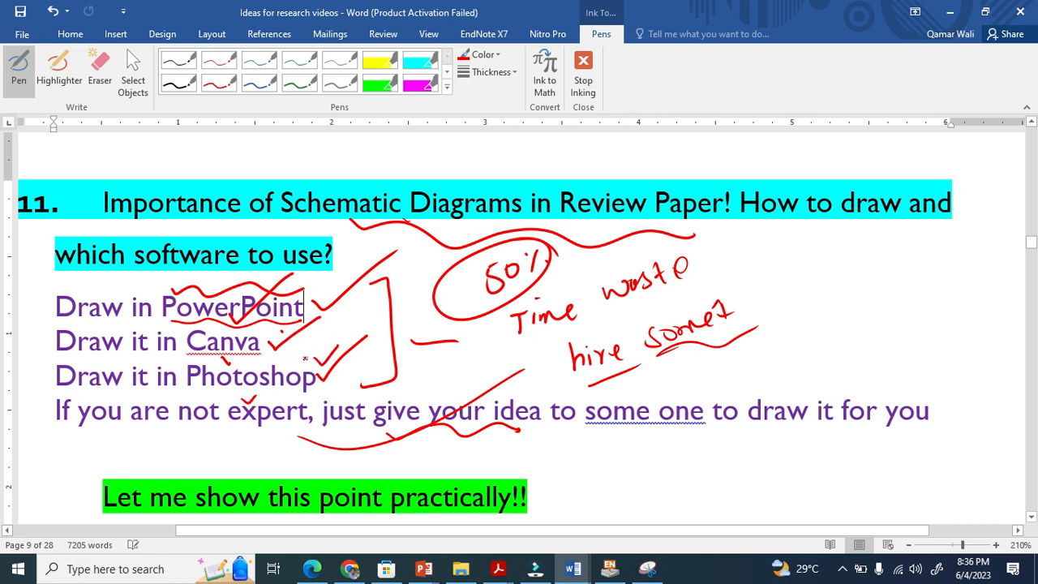
- Add another red ink tick beside the PowerPoint line
drag(256, 357, 337, 353)
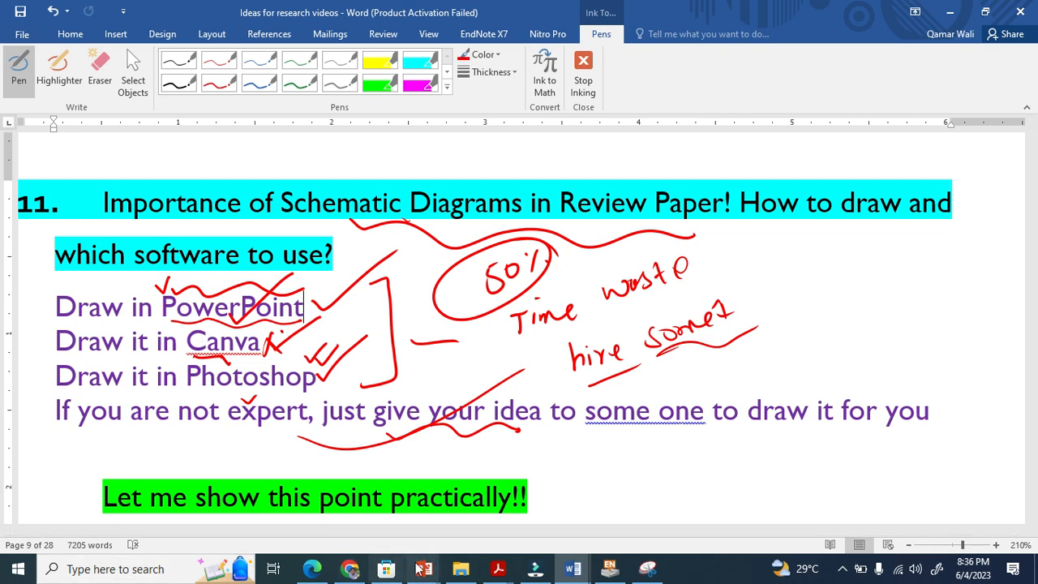
mouse_move(425, 568)
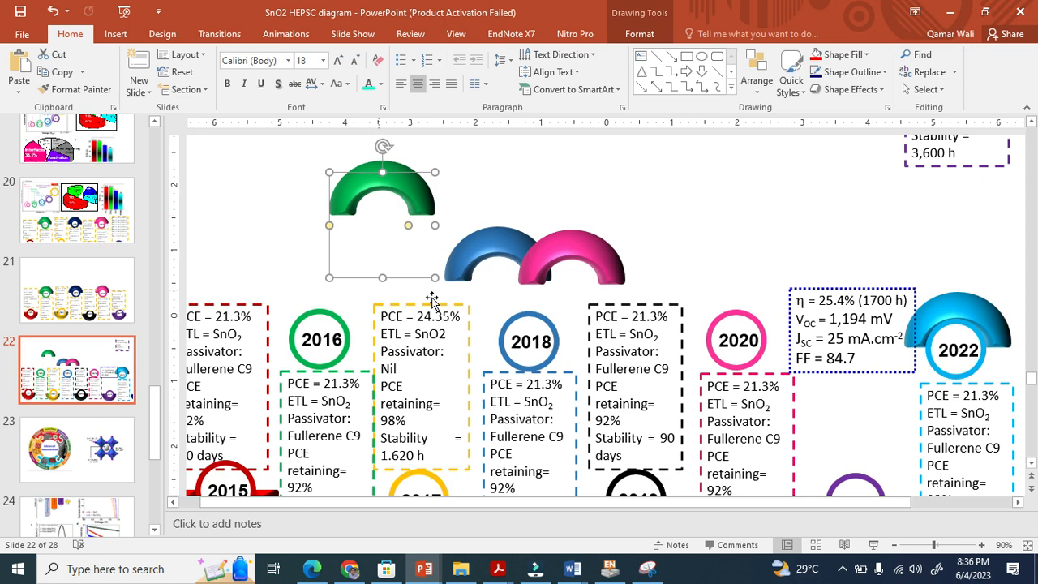
mouse_move(573, 568)
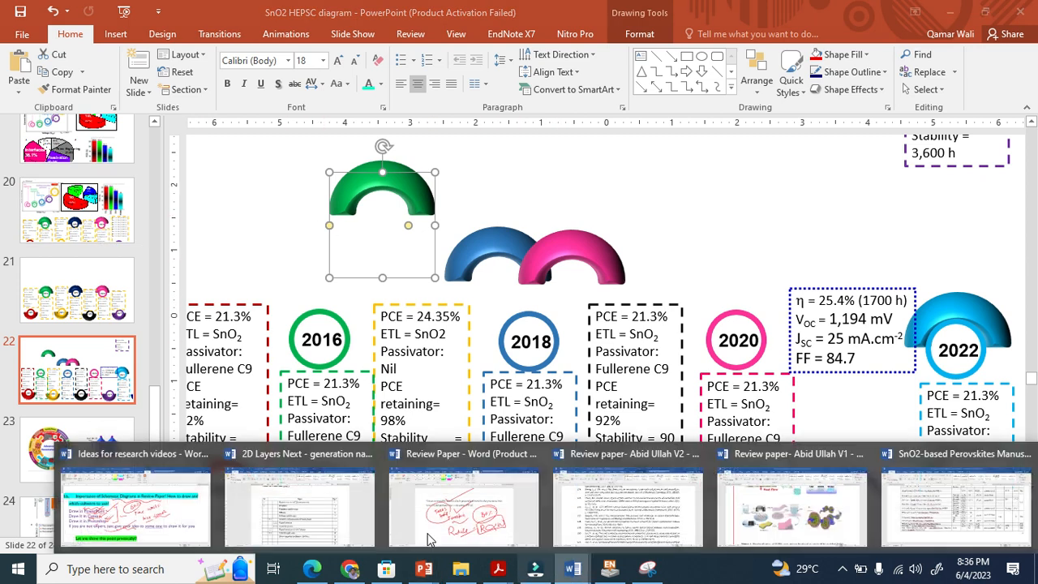
click(133, 503)
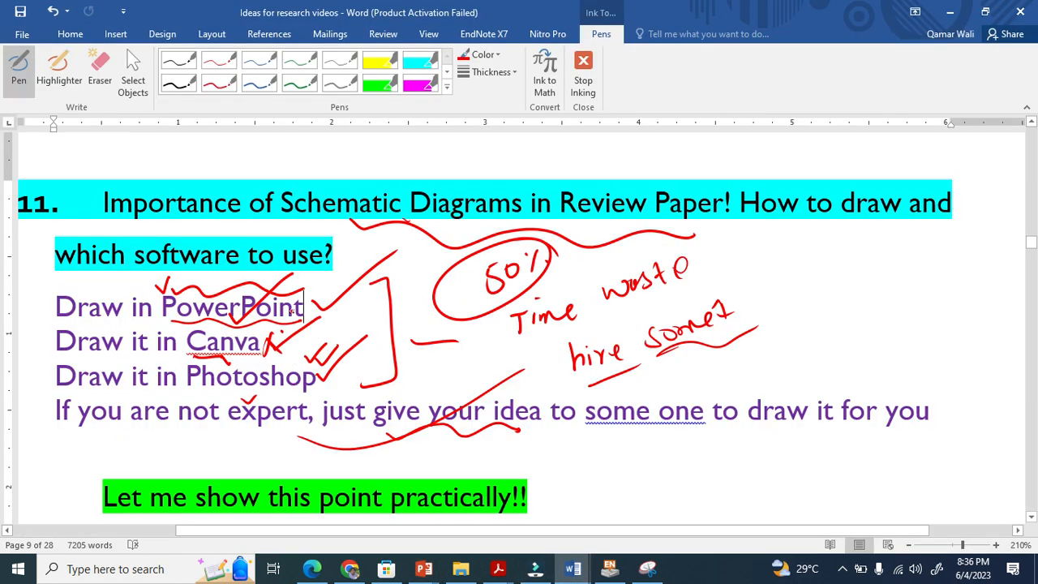